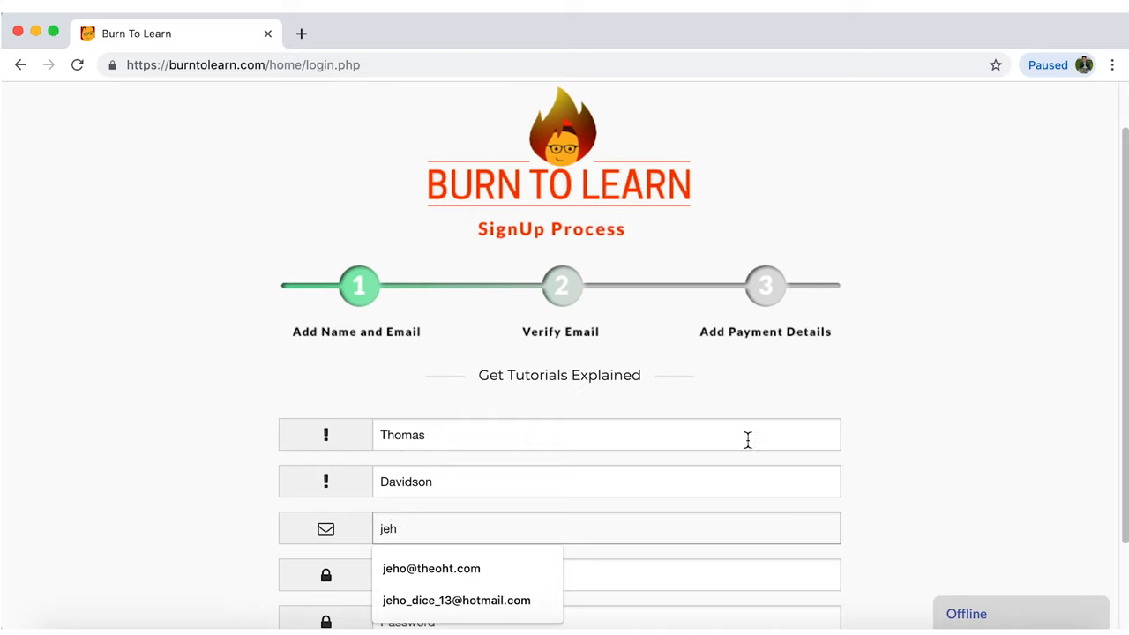
- Complete the Burn To Learn signup with the saved autofill email and submit it
left_click(431, 568)
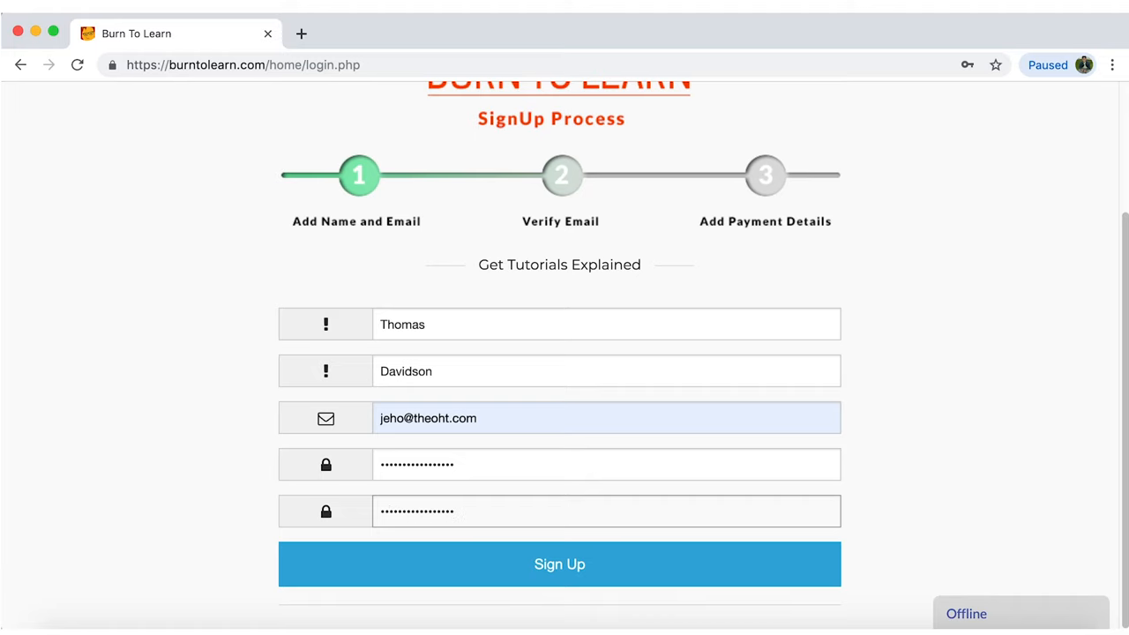
left_click(559, 565)
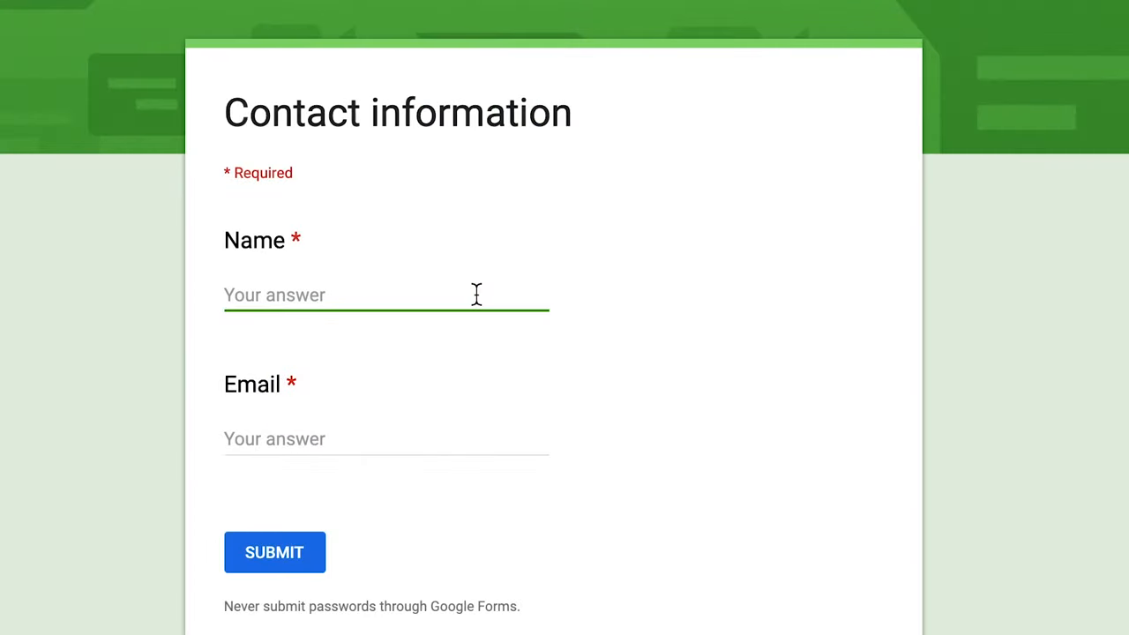
type("Joel")
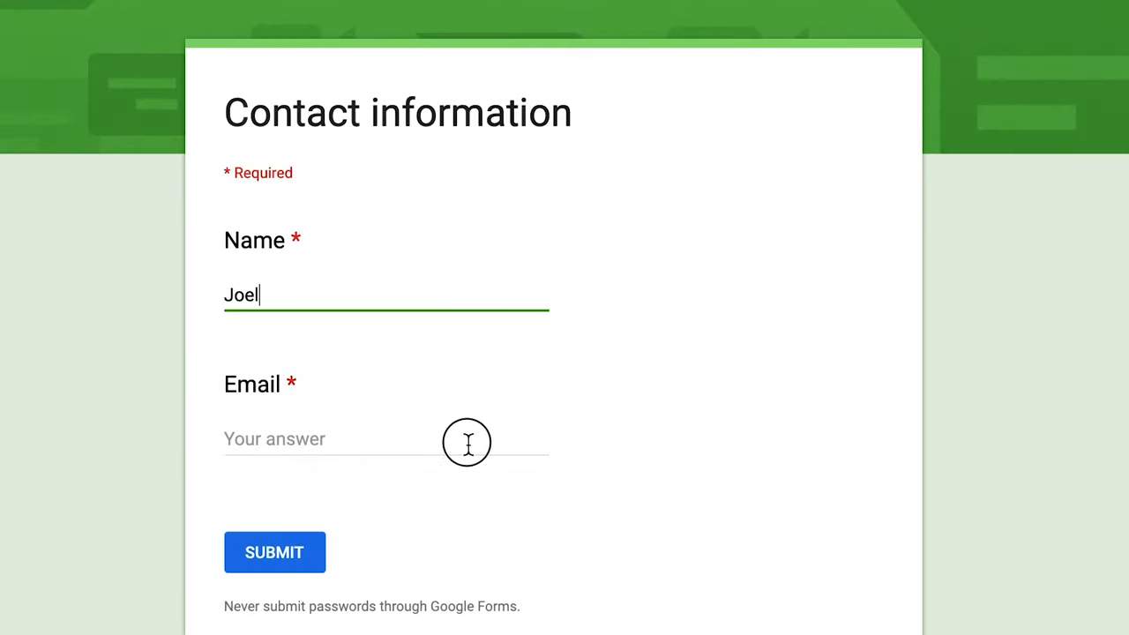
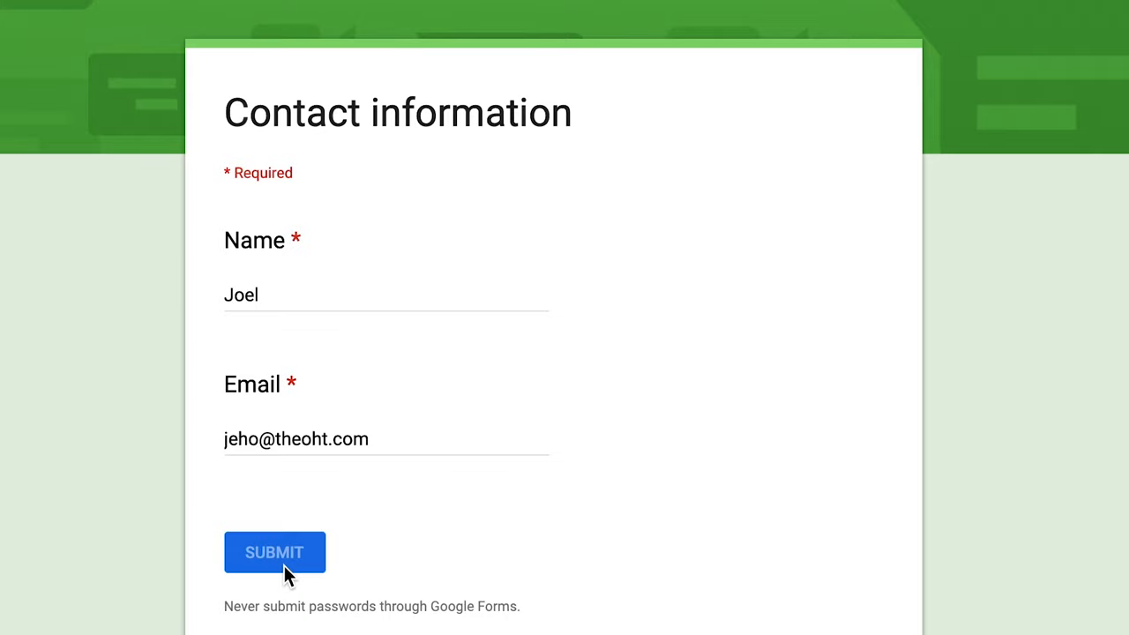
left_click(275, 552)
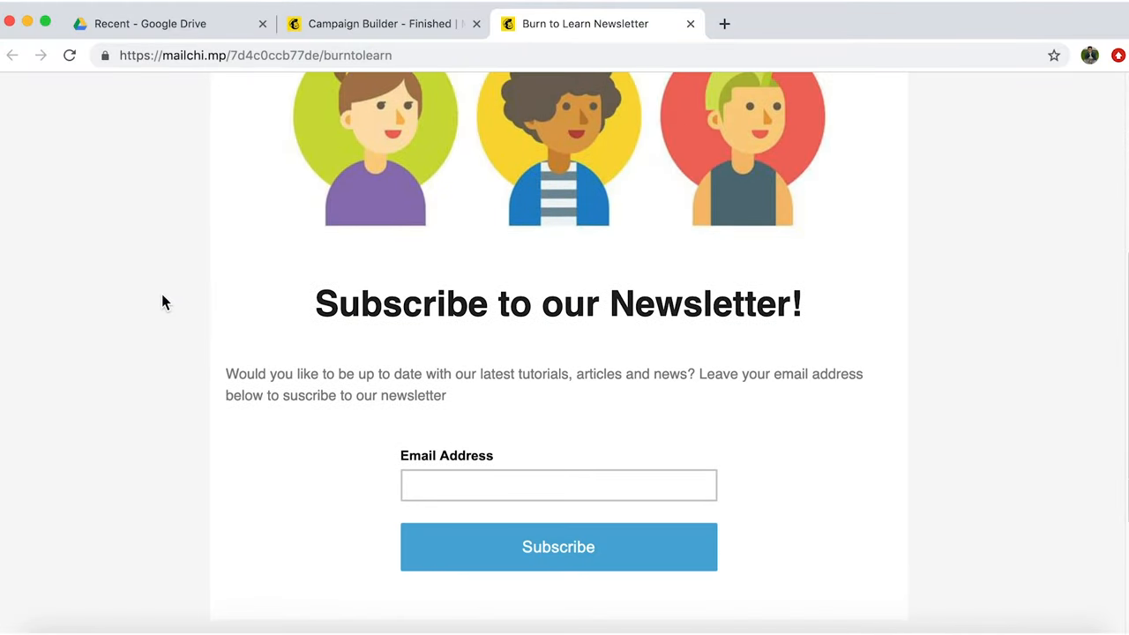
left_click(557, 485)
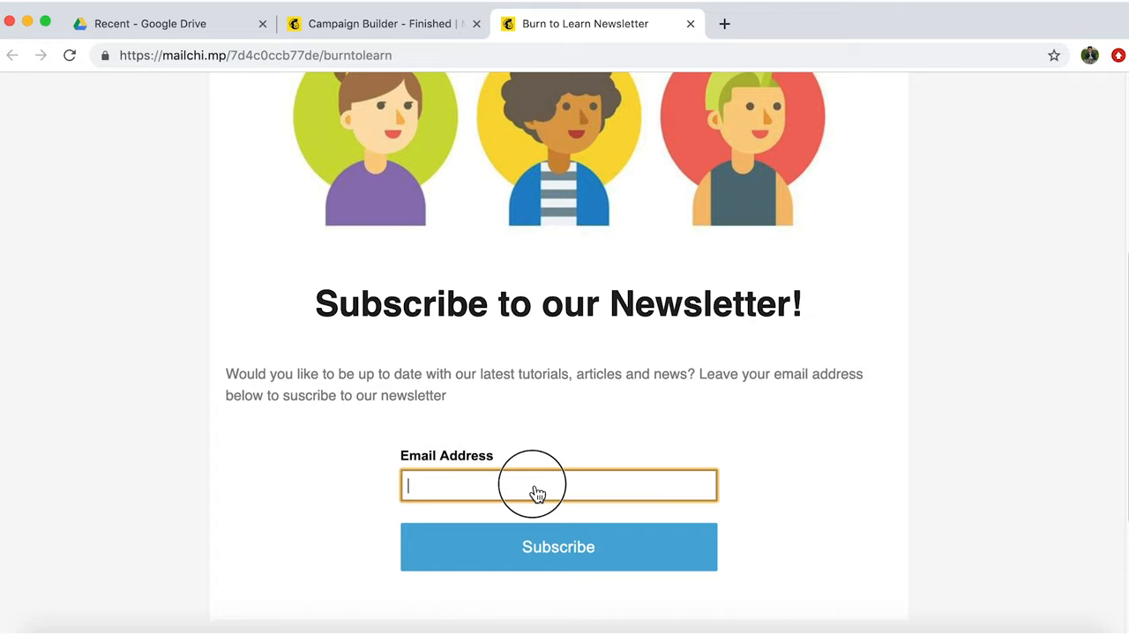
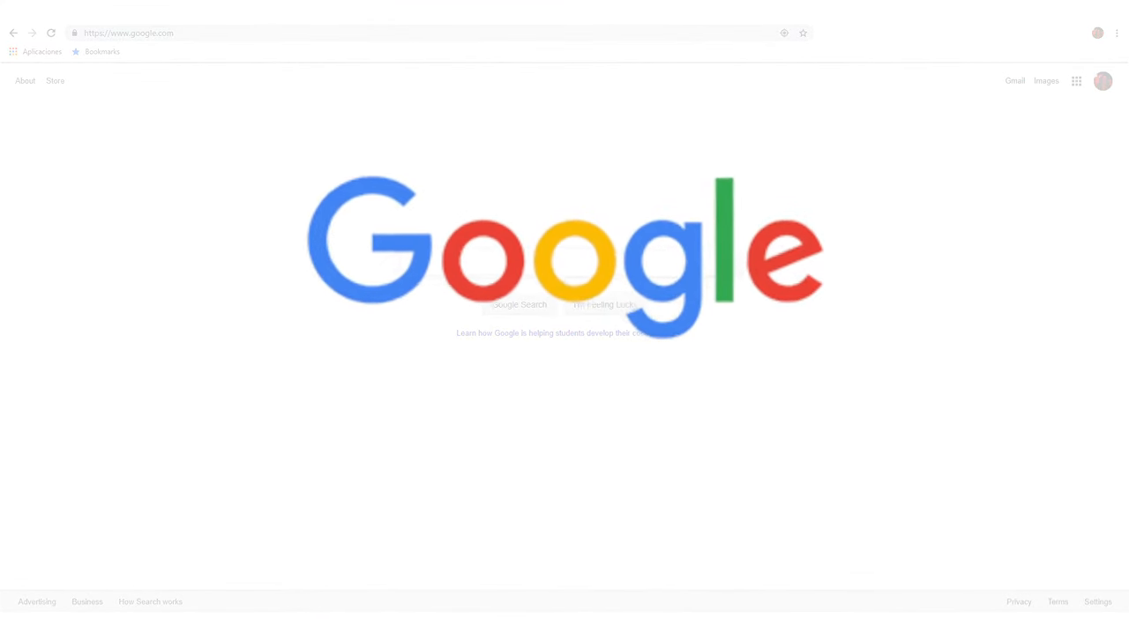
- Enter the Google query 'where to buy a' on the homepage search box
type("where to buy a")
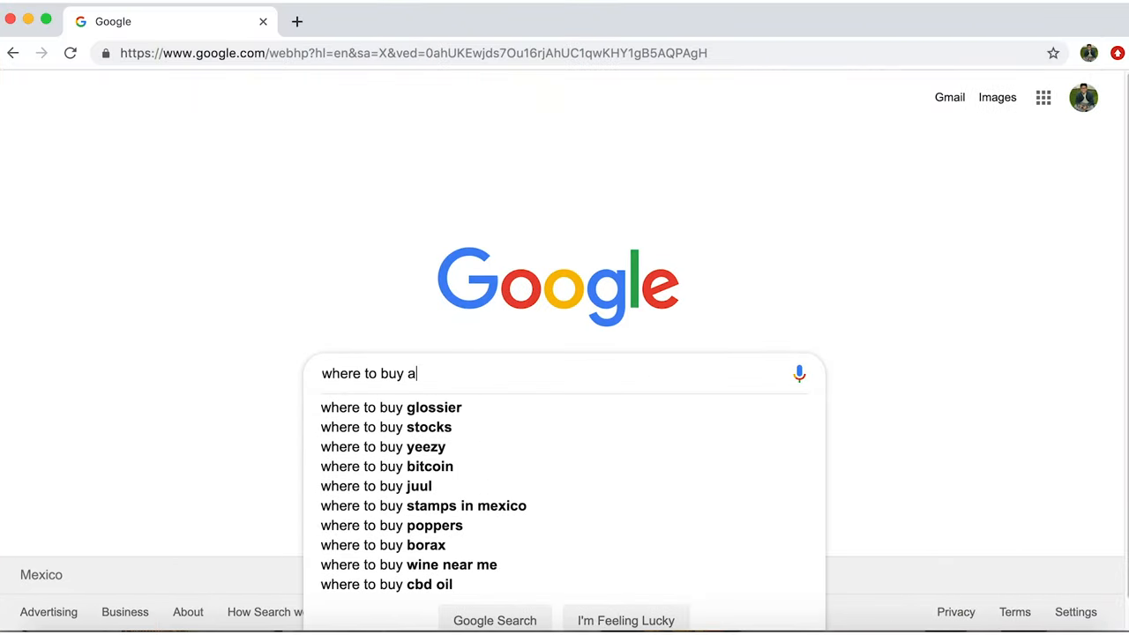